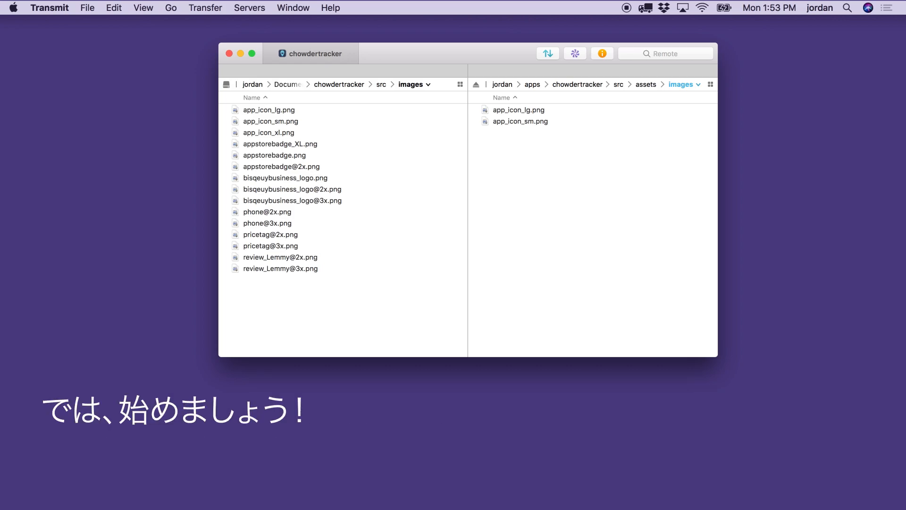
- Bring up Transmit's preferences on the Rules pane showing the Source Control Files example rule
click(68, 11)
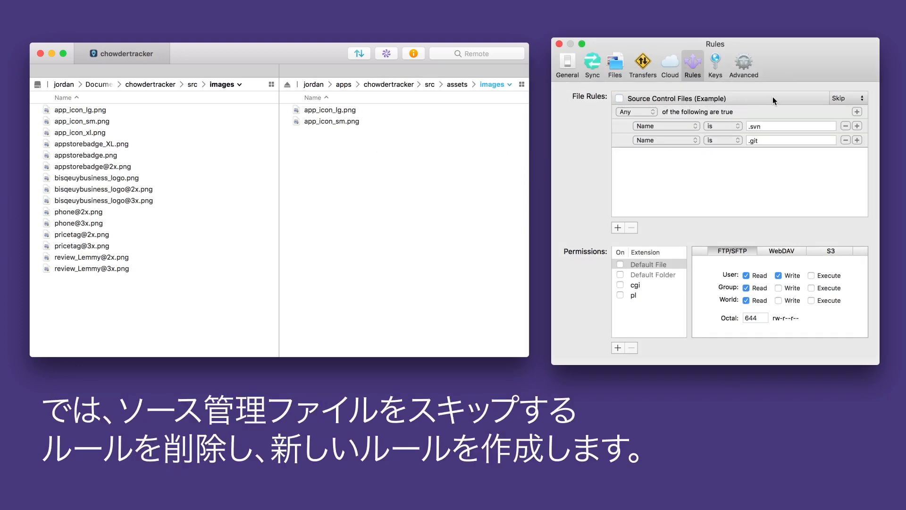
mouse_move(810, 99)
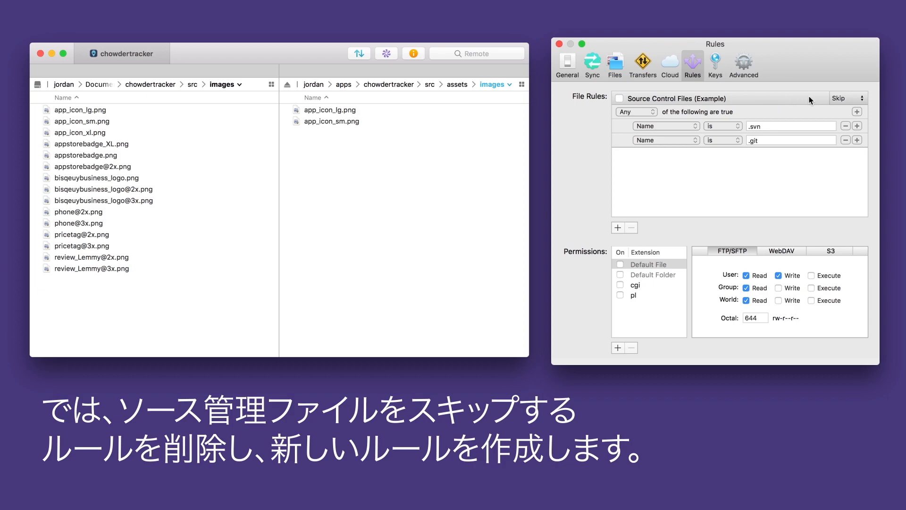
- Delete the 'Source Control Files (Example)' rule and confirm, leaving the file rules list empty
click(711, 98)
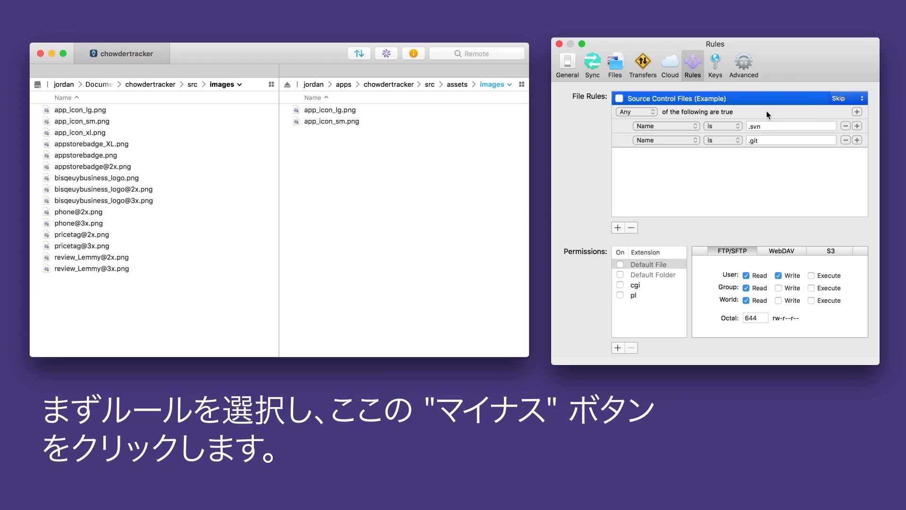
click(625, 227)
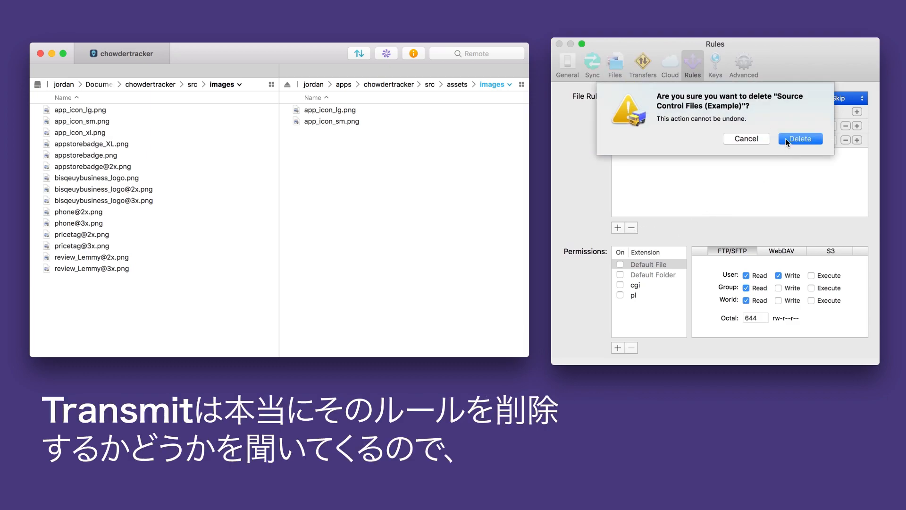
click(800, 139)
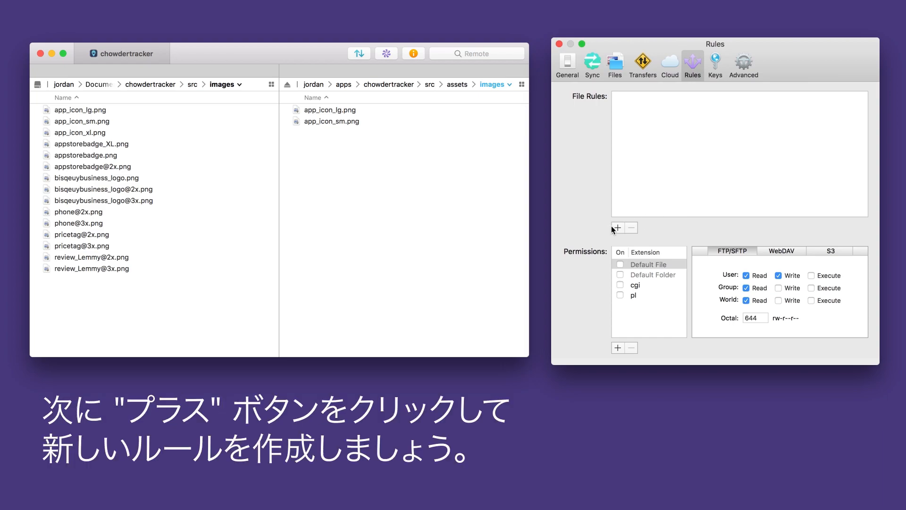
click(617, 228)
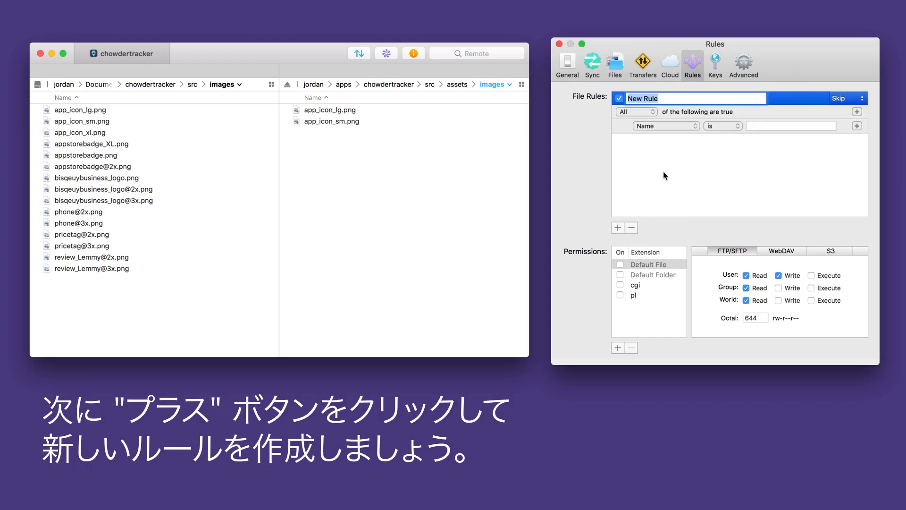
text(S)
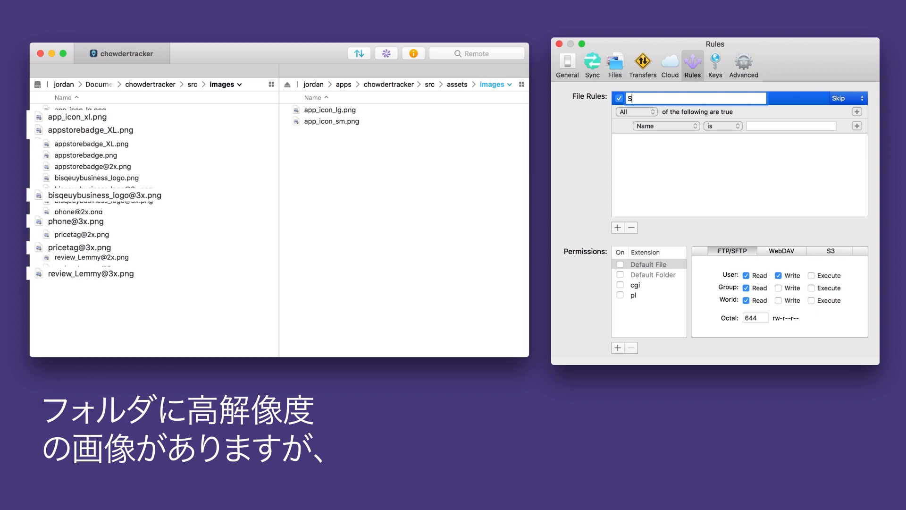
text(kip @3x images)
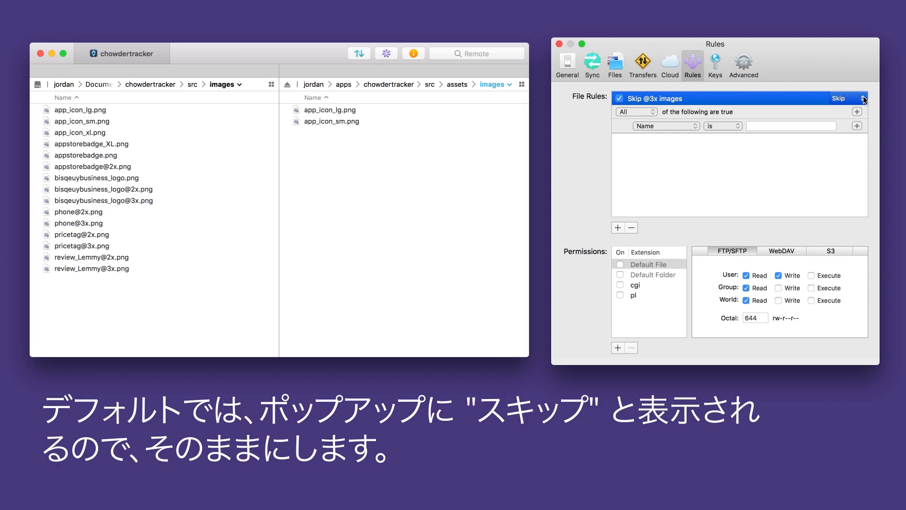
click(847, 97)
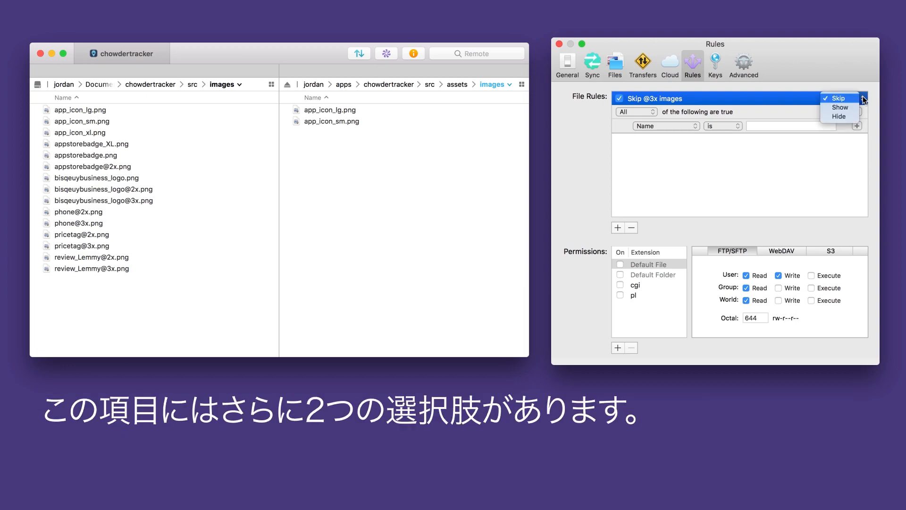
mouse_move(838, 107)
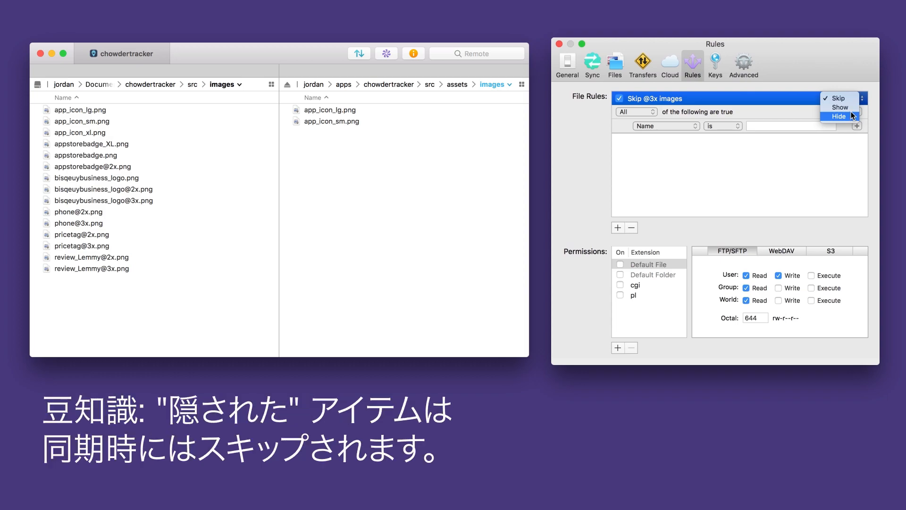
mouse_move(838, 99)
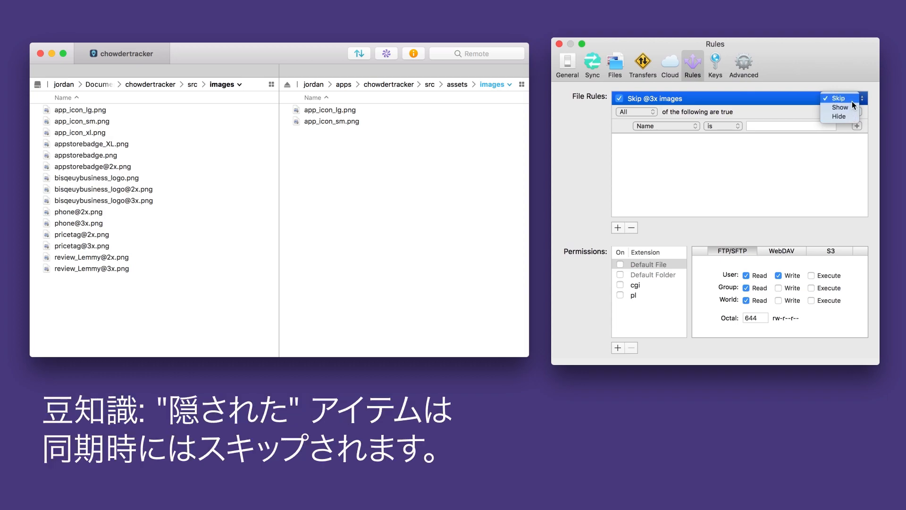
- Keep Skip as the action and set the rule to match when Any condition is true
click(839, 97)
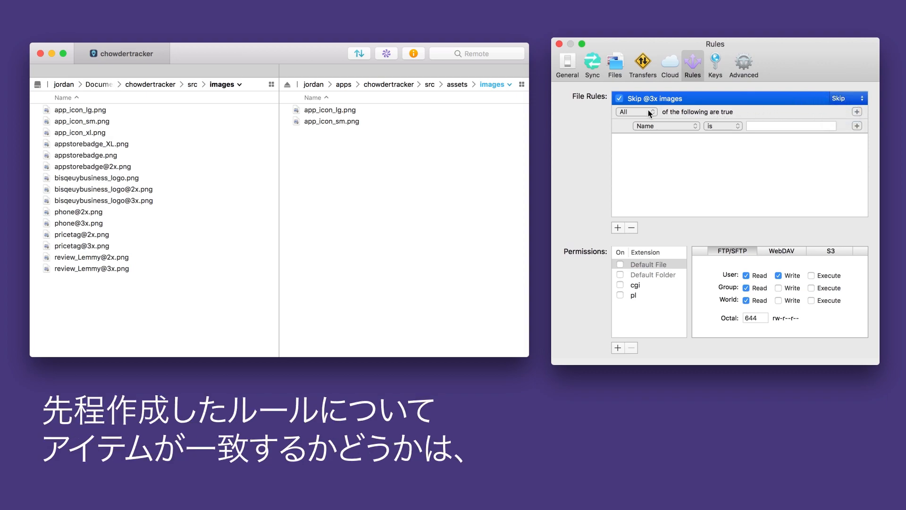
click(634, 111)
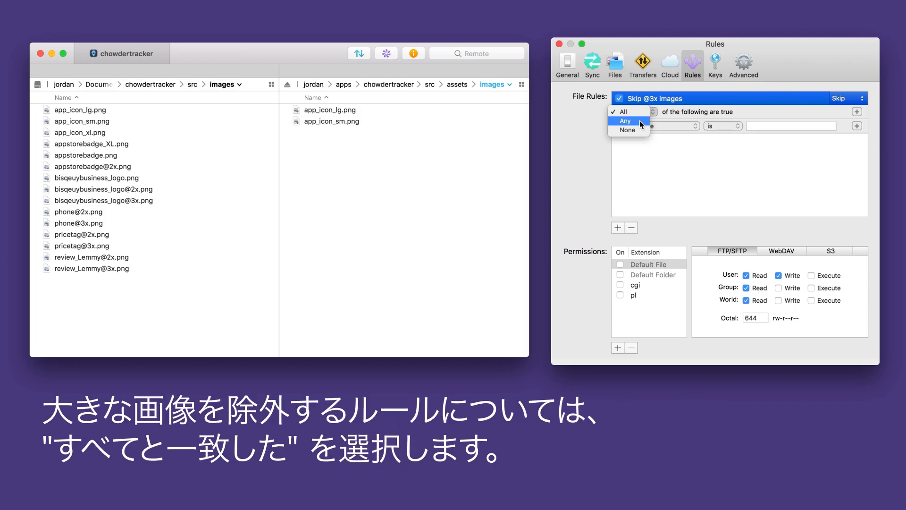
click(625, 121)
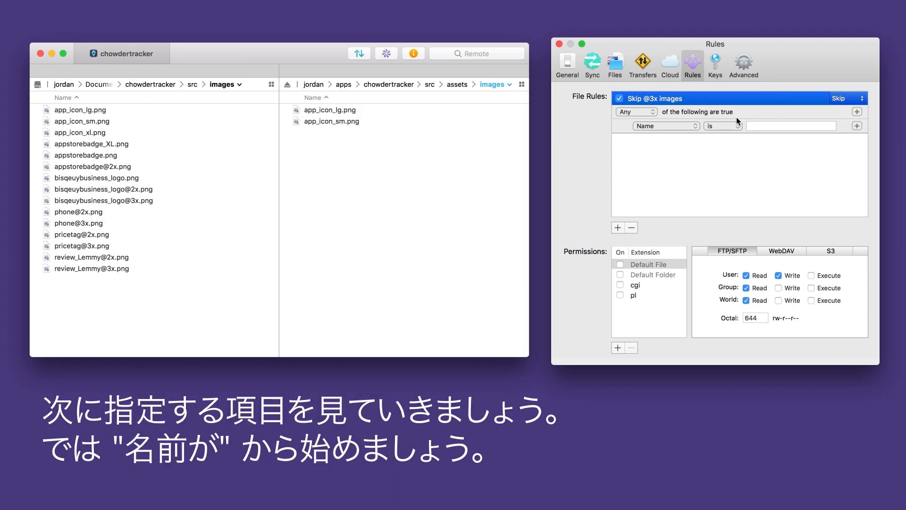
click(722, 126)
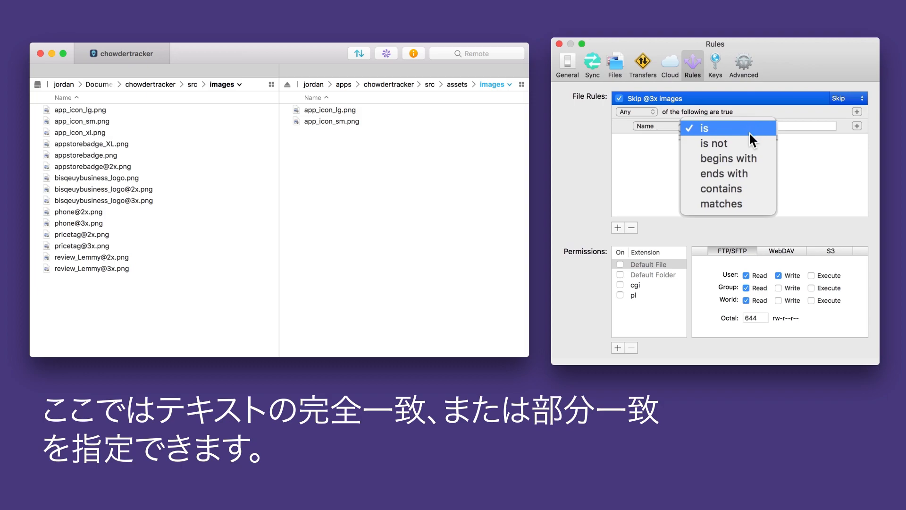
mouse_move(728, 158)
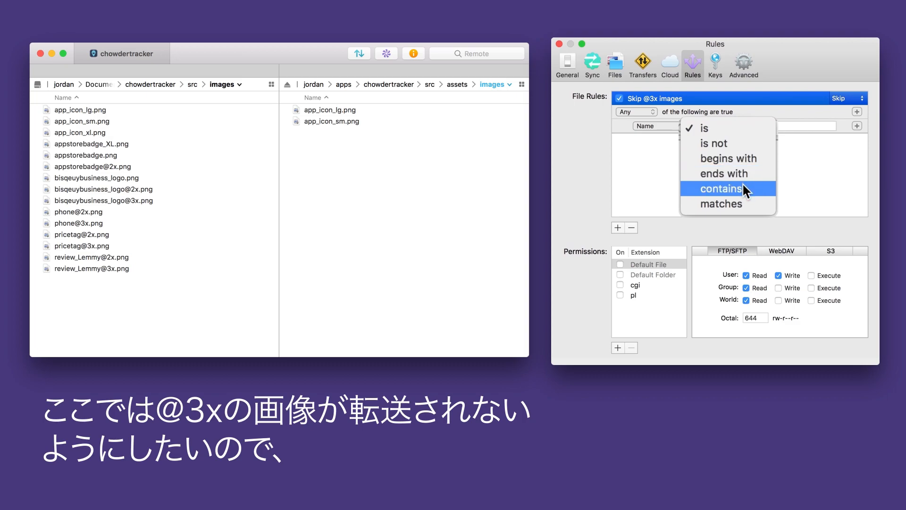
click(722, 189)
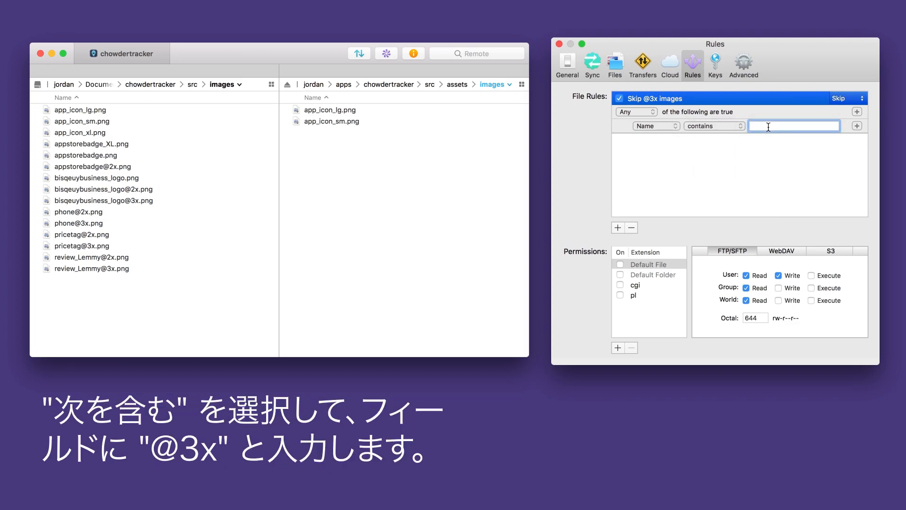
text(@3x)
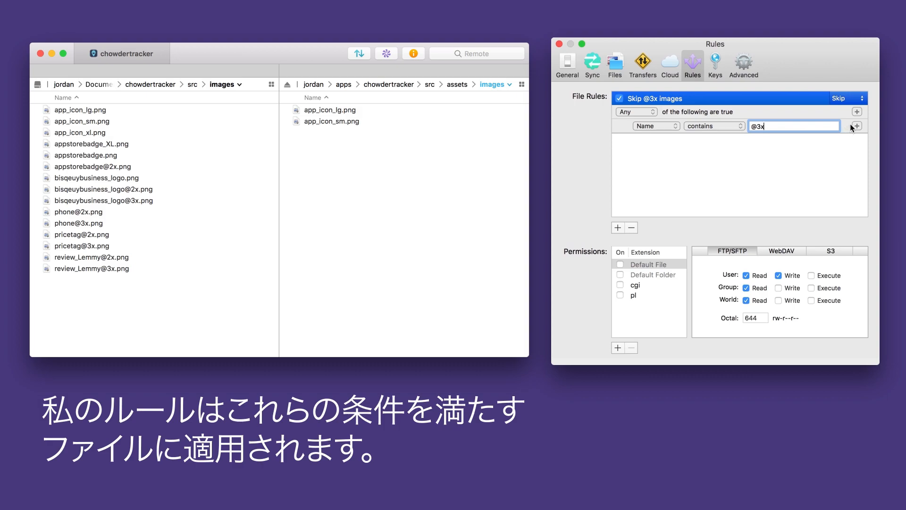
click(857, 125)
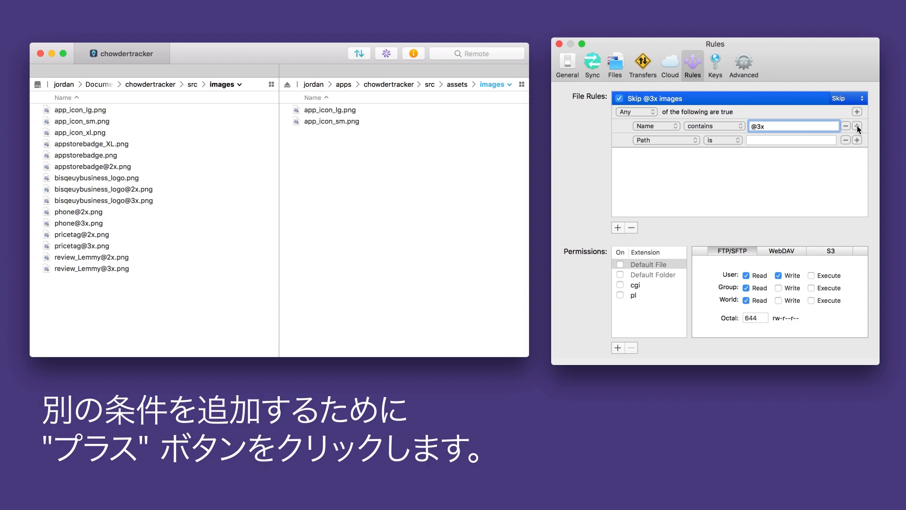
- Make the second condition Size is greater than 20 KB
click(656, 125)
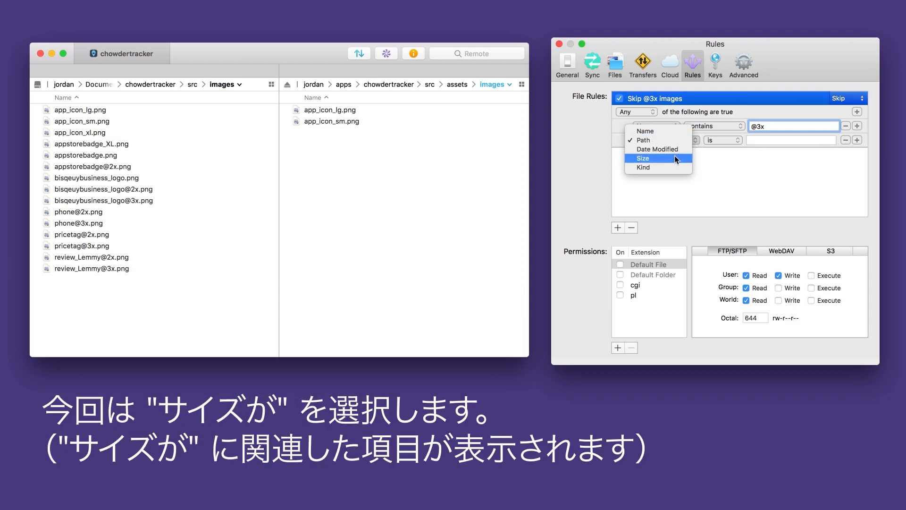
click(643, 157)
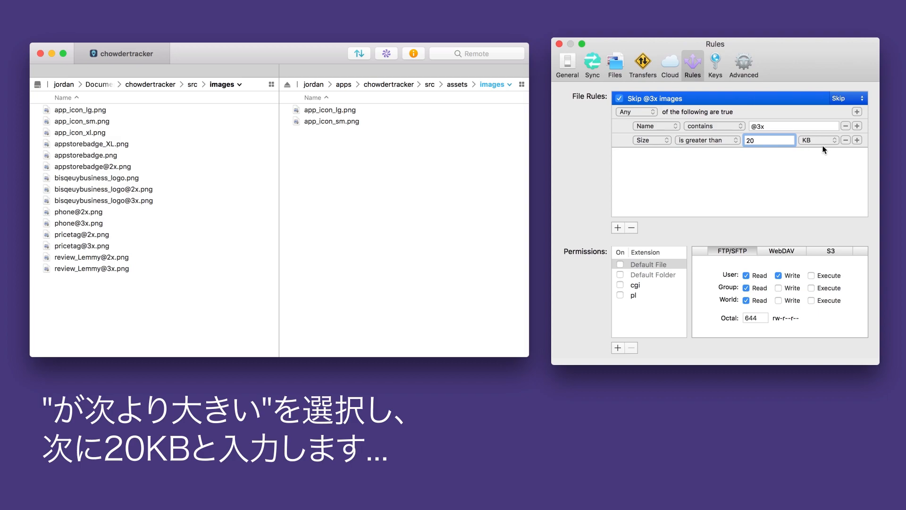
click(817, 140)
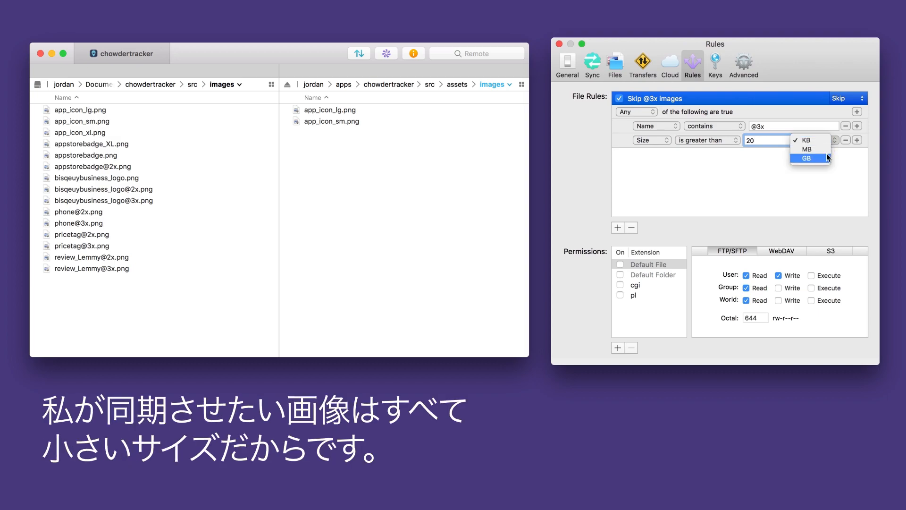
click(806, 140)
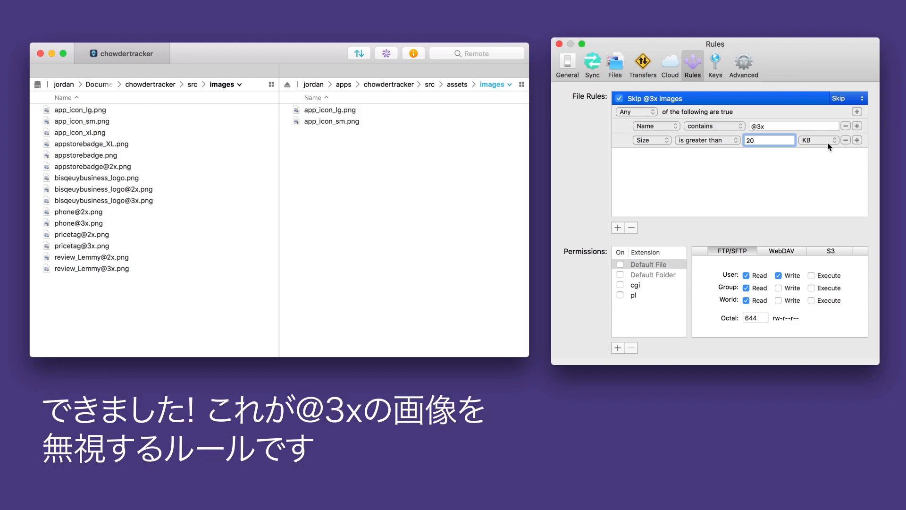
mouse_move(858, 163)
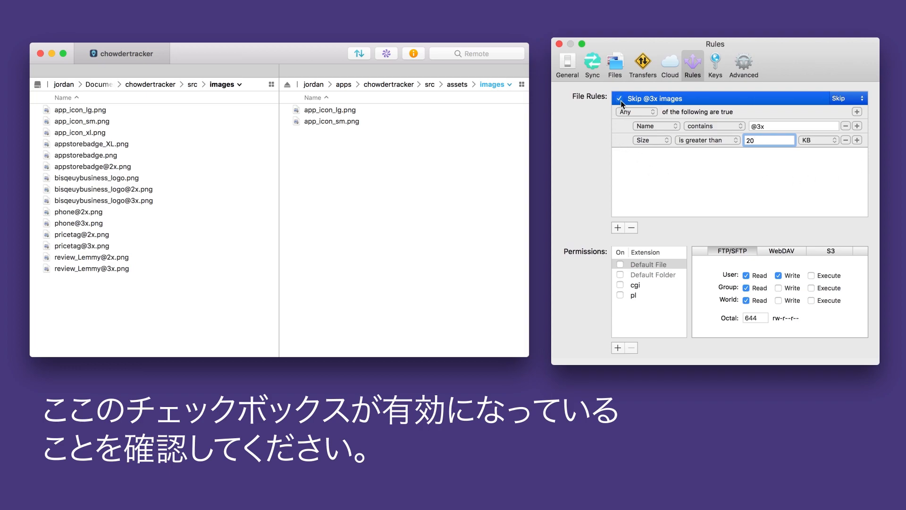
click(619, 98)
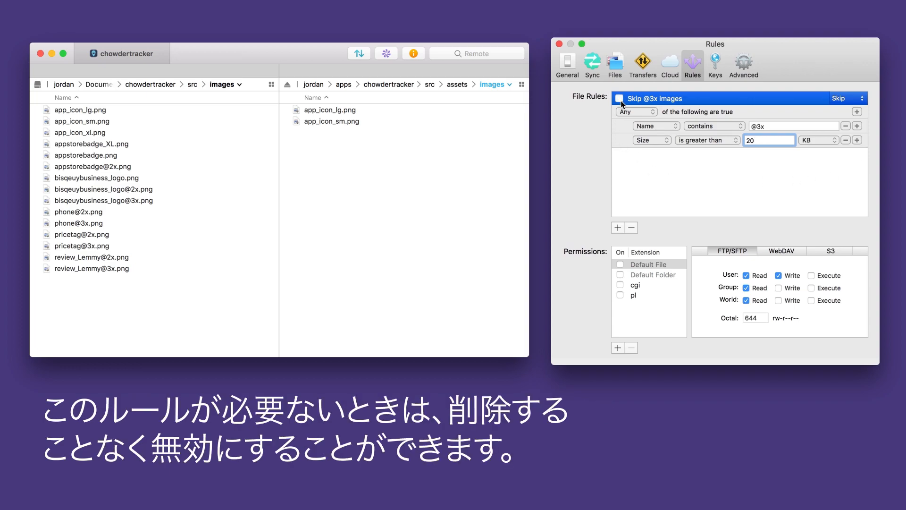
click(619, 98)
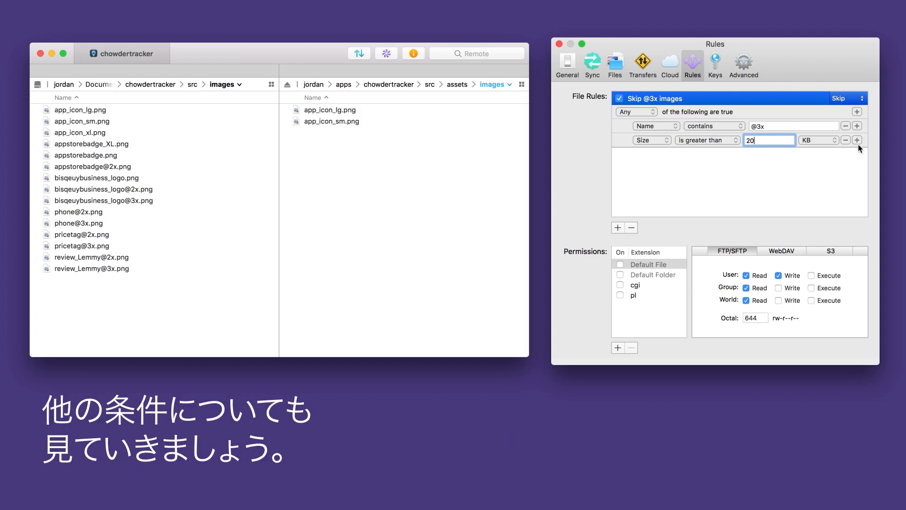
- Add Path, Date Modified (within last days) and Kind condition rows below the Size condition
click(858, 140)
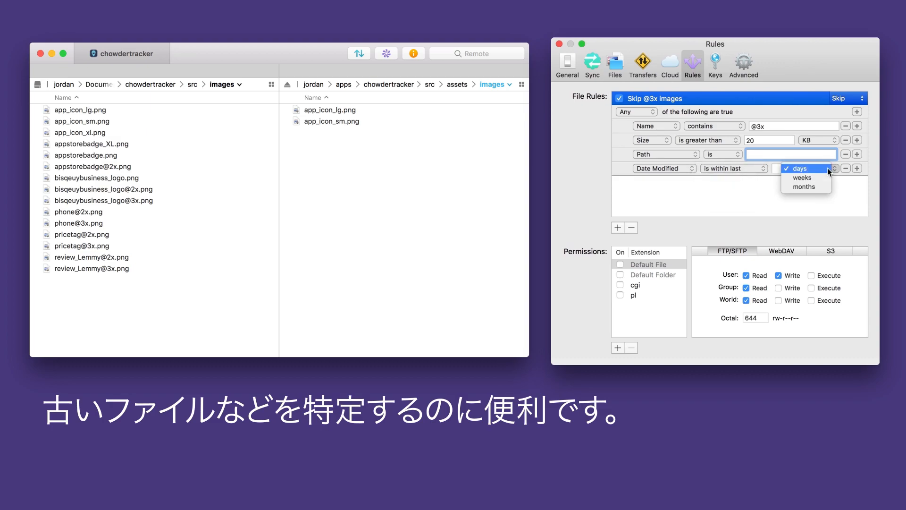
click(800, 168)
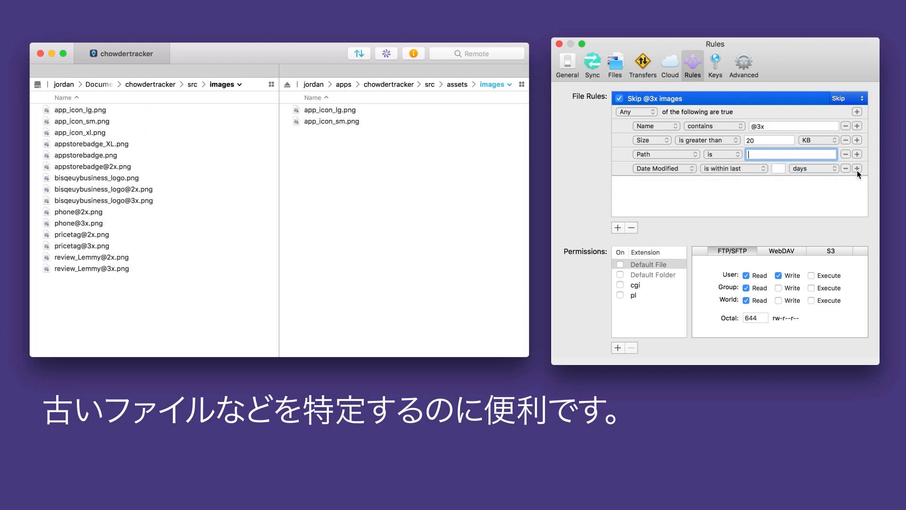
click(858, 168)
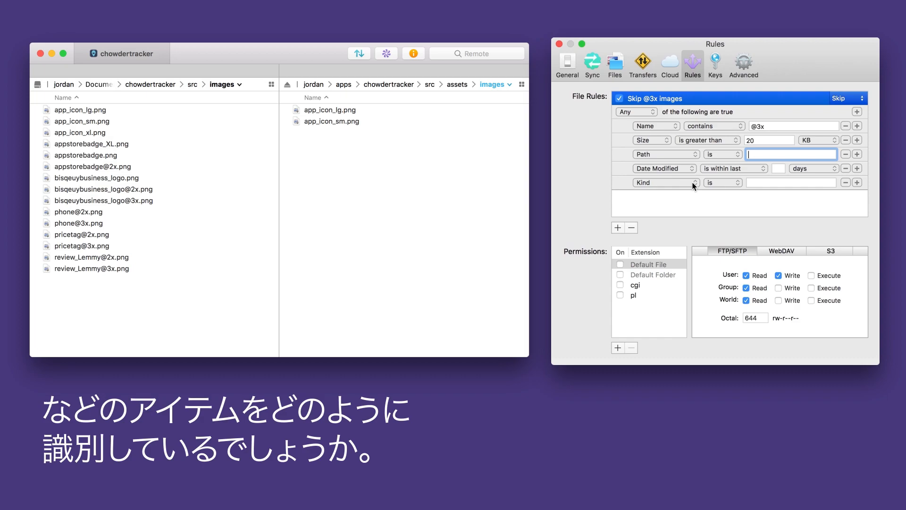
mouse_move(740, 186)
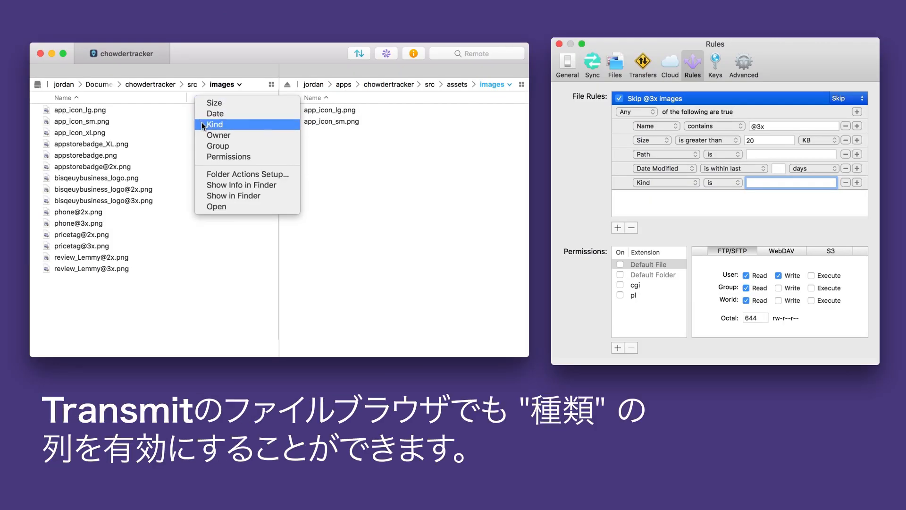
- Add a Kind column to the file browser's list via the Name column header
click(215, 124)
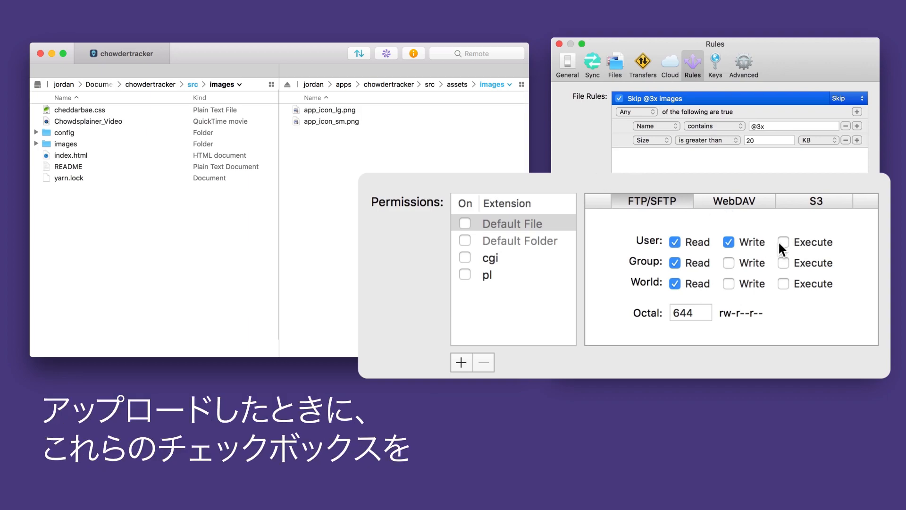
- Toggle owner execute, try octal 755 then restore 644, and show the S3 permission settings
click(784, 242)
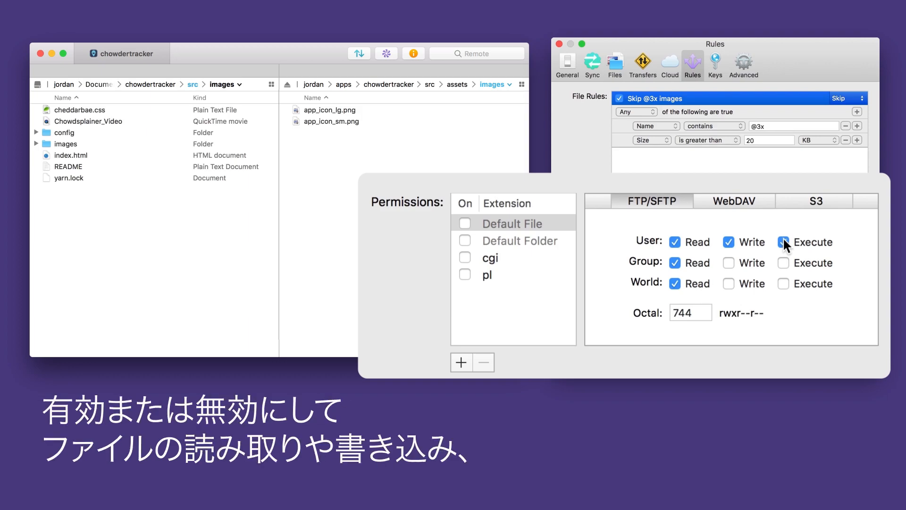
click(783, 242)
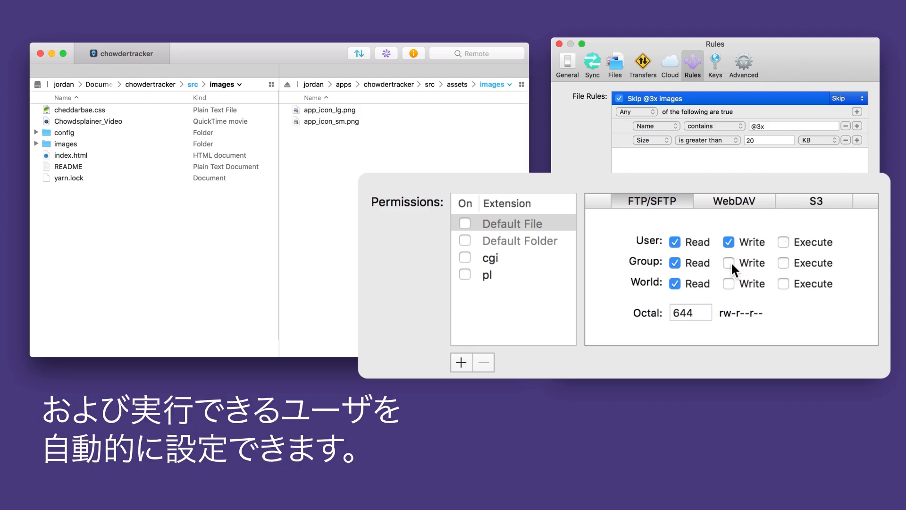
click(689, 313)
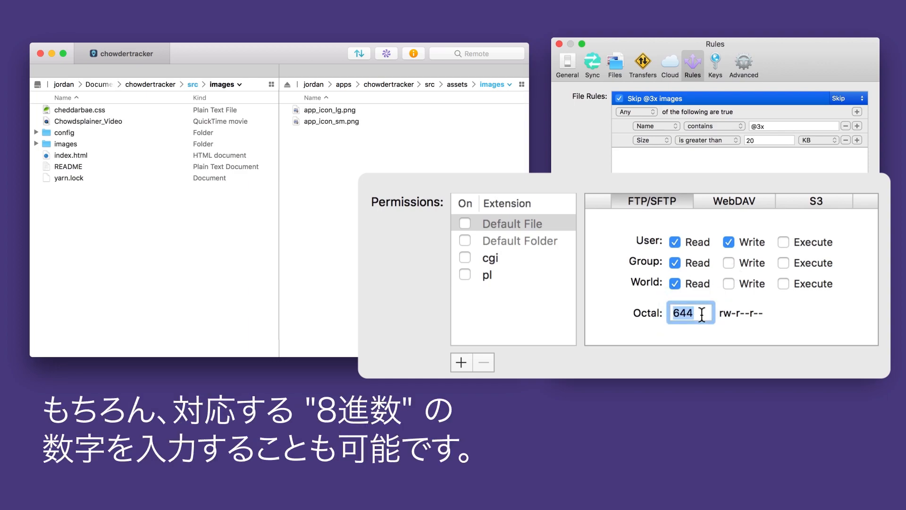
text(755)
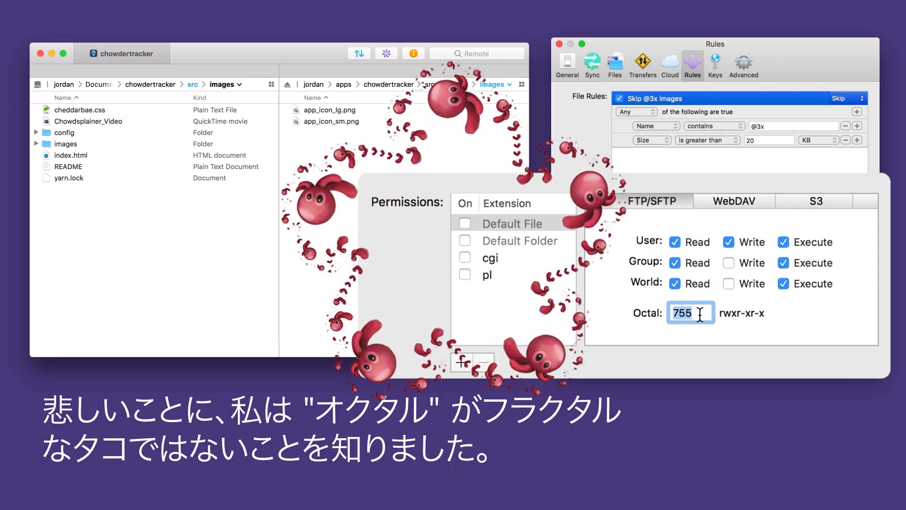
text(644)
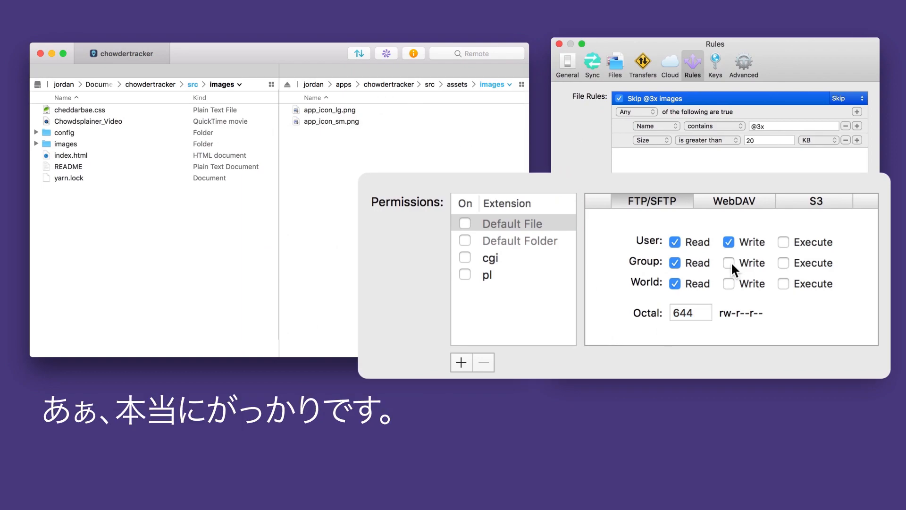
click(732, 201)
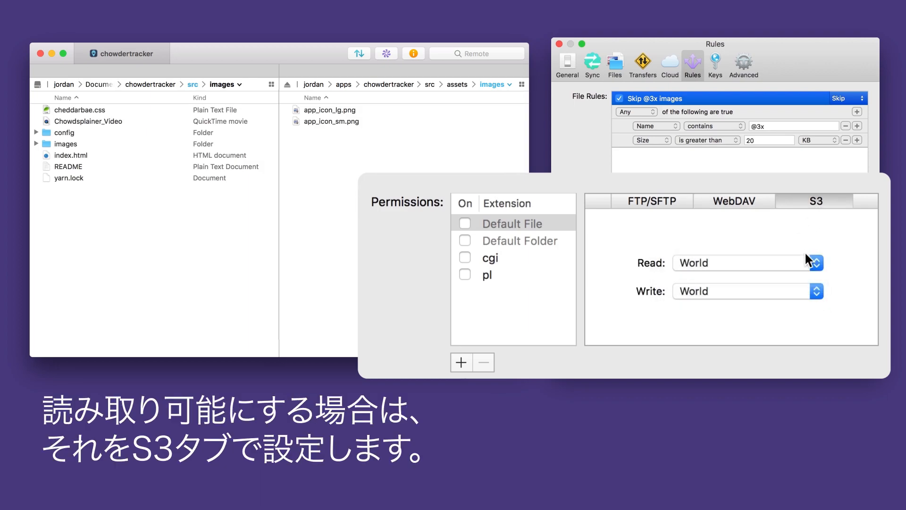
- Add a permissions entry for the 'sh' extension set to octal 755
click(816, 291)
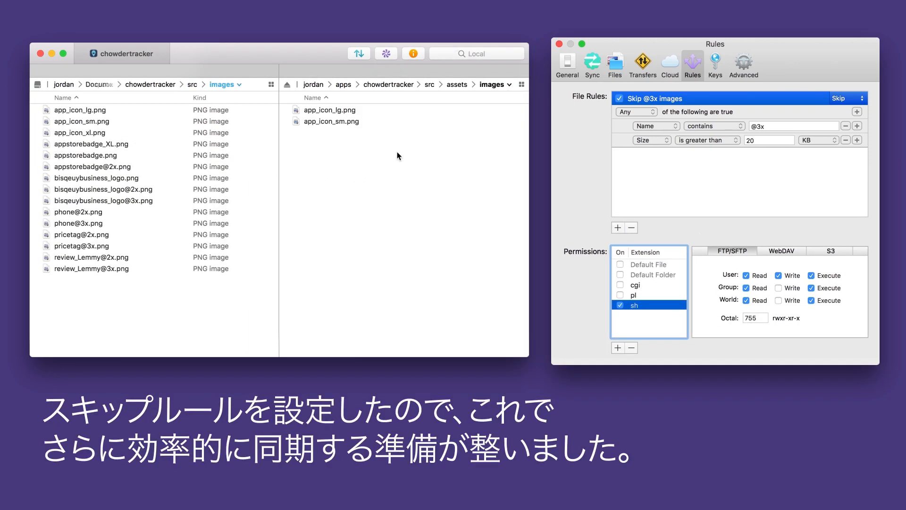
- Start a sync of the two images folders with 'Skip items matching rules list' enabled for File Rules
click(385, 53)
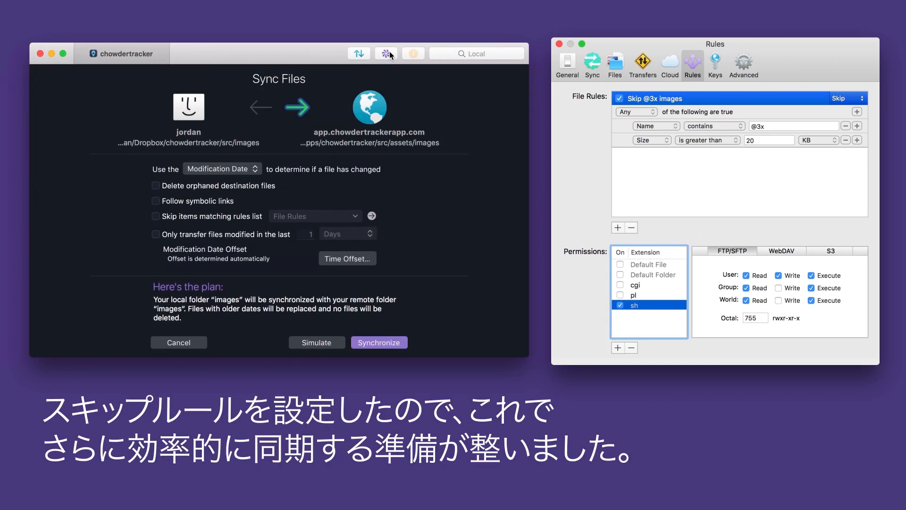
click(156, 215)
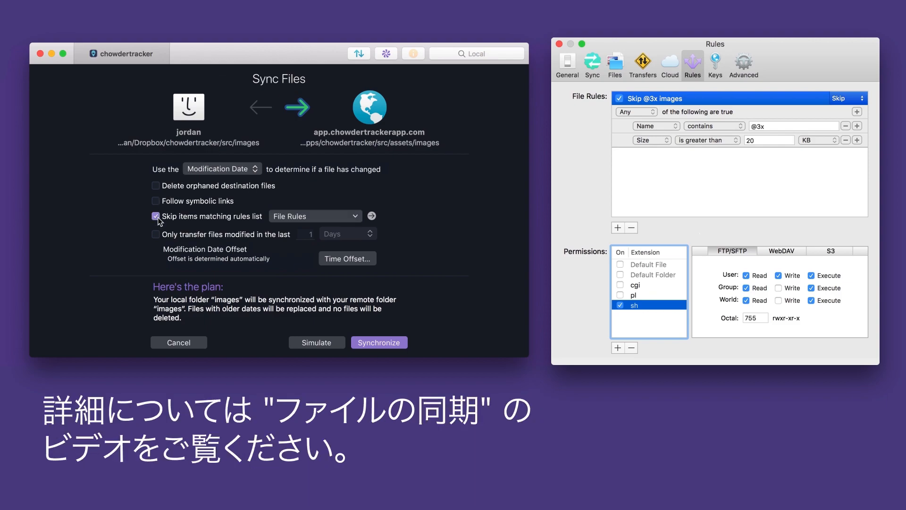